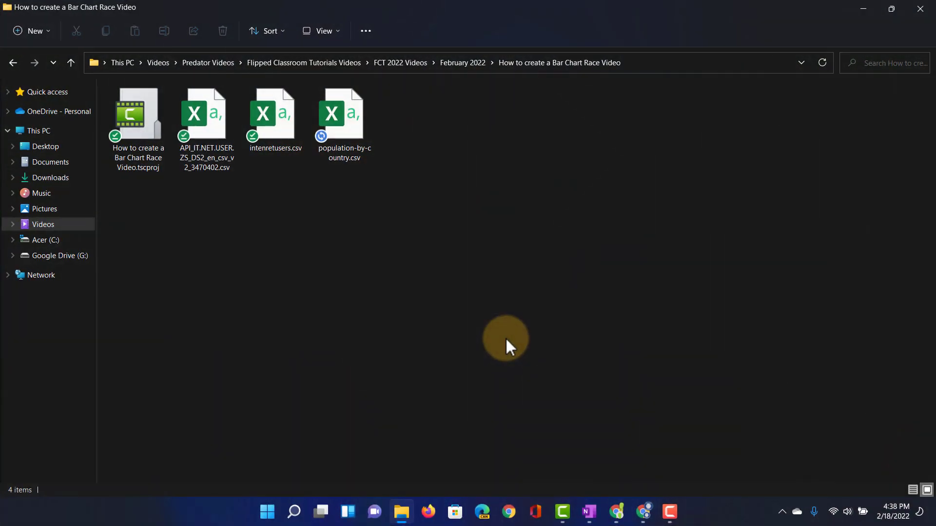
Open population-by-country.csv from File Explorer in Excel
{"action": "double_click", "coordinate": [344, 114]}
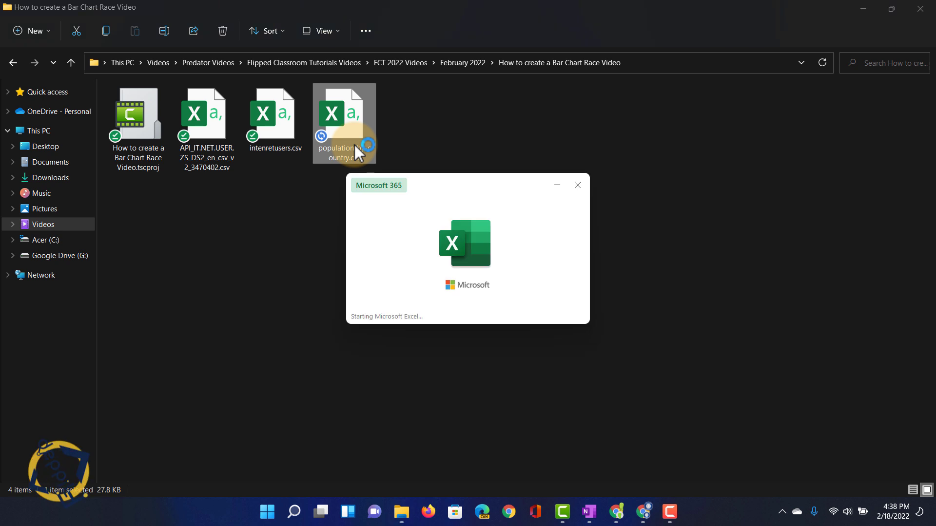
{"action": "double_click", "coordinate": [343, 123]}
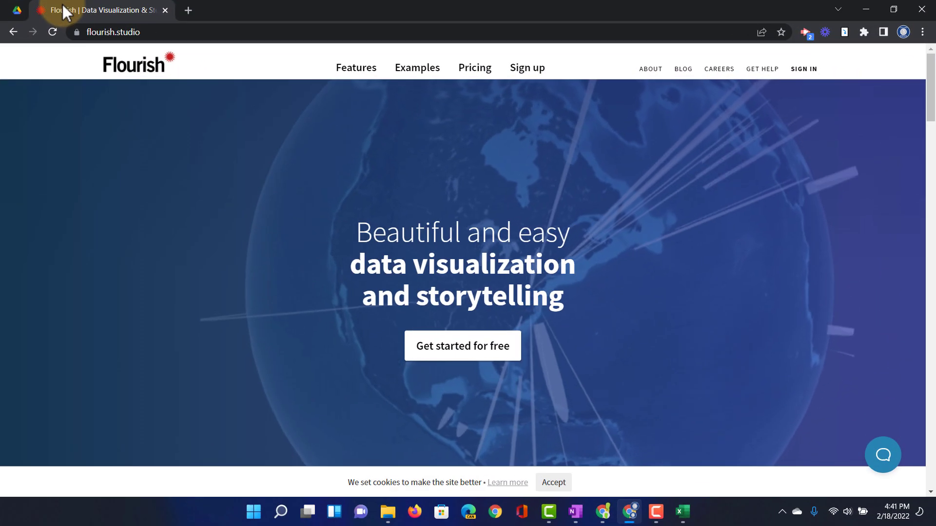
Sign up to Flourish with a Google account and start a new visualisation
{"action": "left_click", "coordinate": [527, 68]}
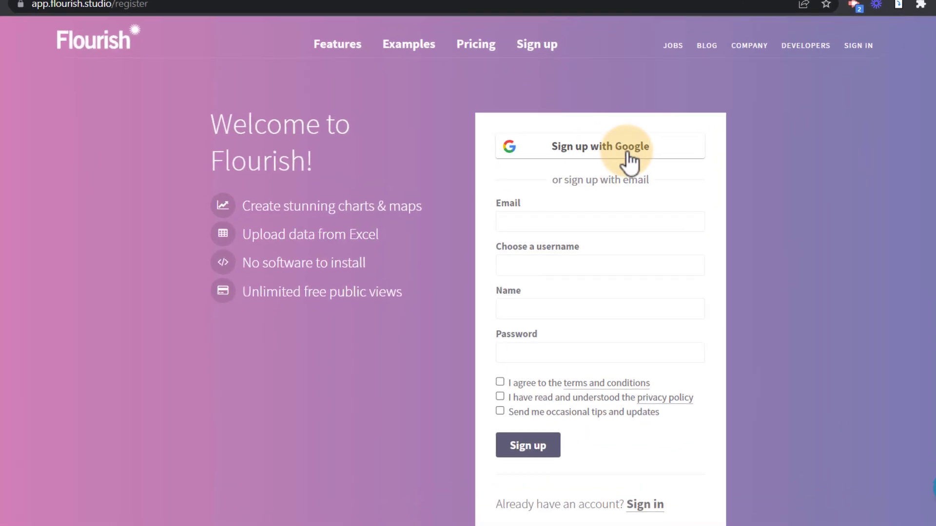
{"action": "left_click", "coordinate": [599, 146]}
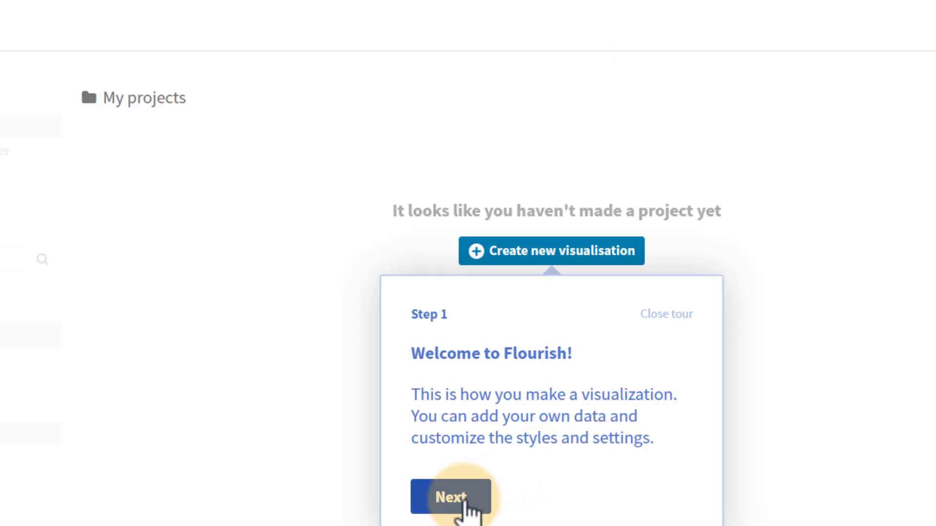
{"action": "left_click", "coordinate": [450, 497]}
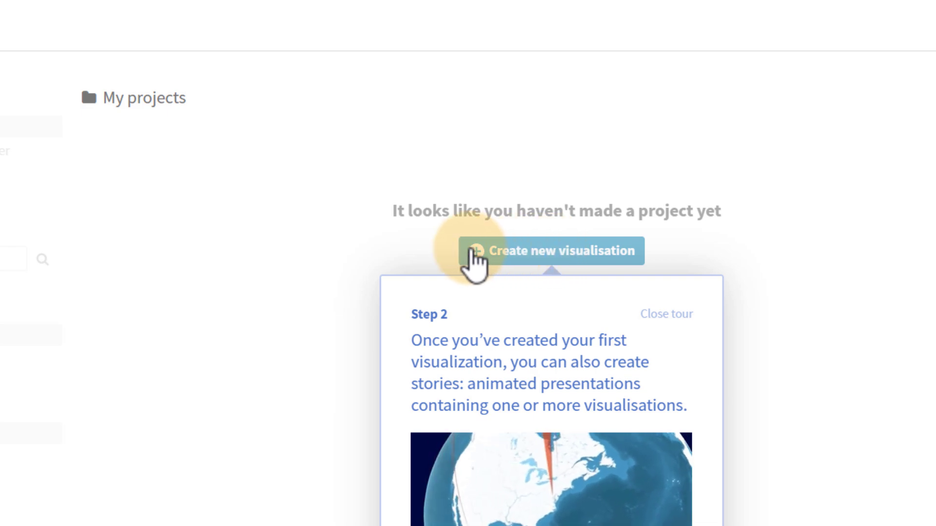
{"action": "left_click", "coordinate": [549, 251]}
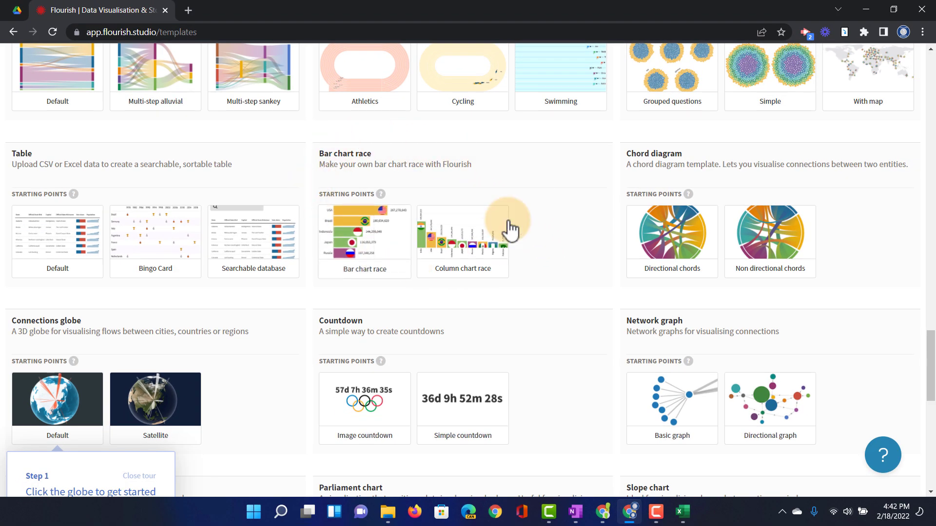
Choose the Bar chart race template as the starting point for the new project
{"action": "scroll", "scroll_direction": "down", "scroll_amount": 3}
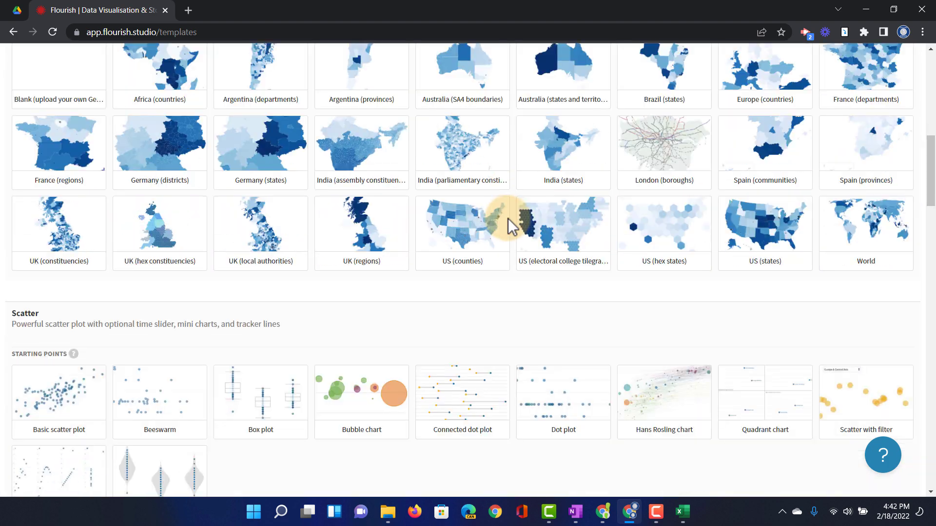
{"action": "scroll", "scroll_direction": "down", "scroll_amount": 3}
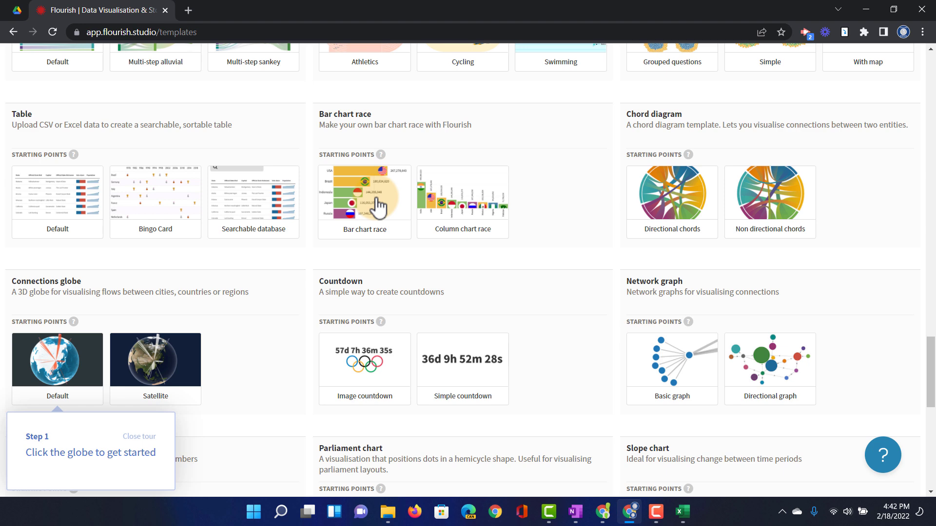
{"action": "left_click", "coordinate": [364, 202]}
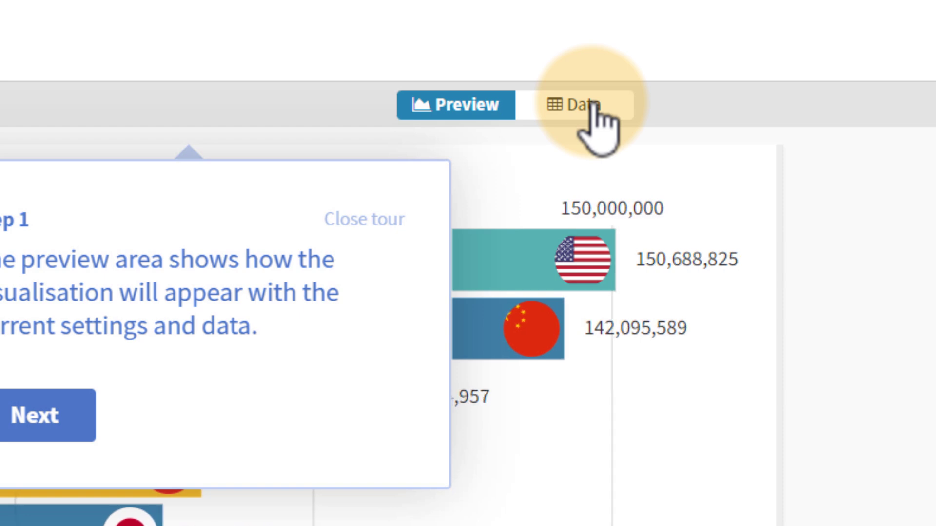
Go to the Data sheet and choose to upload a data file replacing the sample data
{"action": "left_click", "coordinate": [582, 104]}
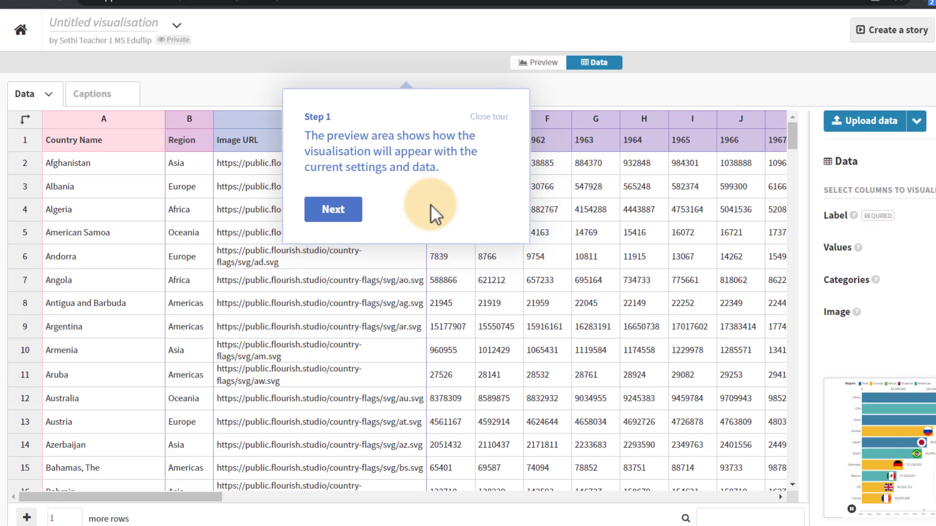
{"action": "left_click", "coordinate": [488, 116]}
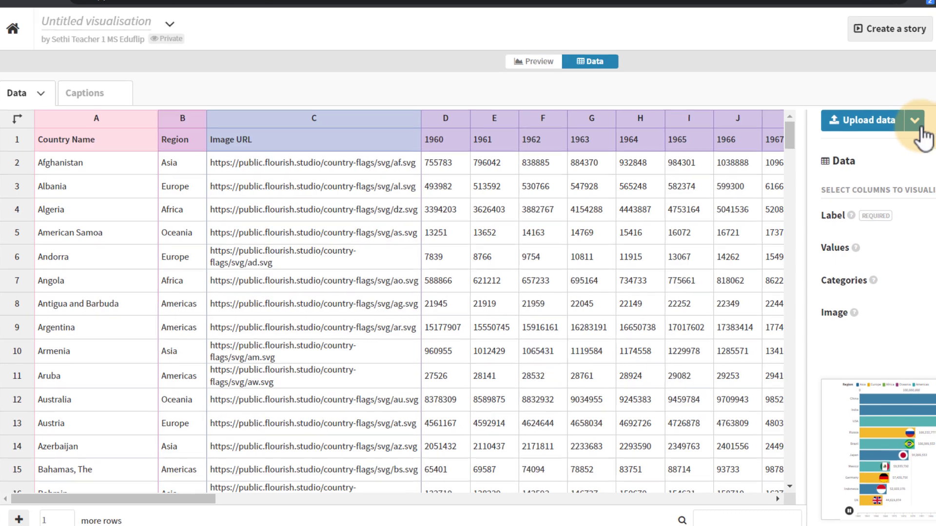
{"action": "left_click", "coordinate": [915, 120]}
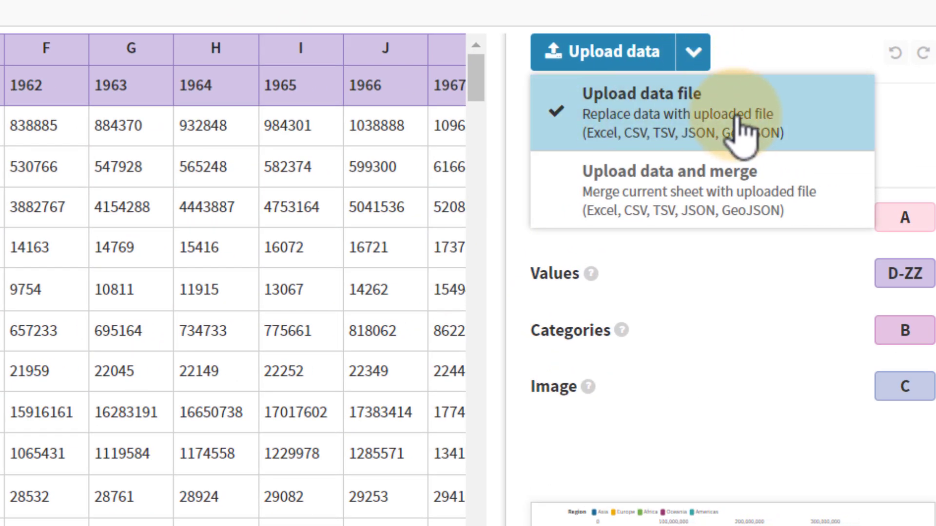
{"action": "mouse_move", "coordinate": [705, 191]}
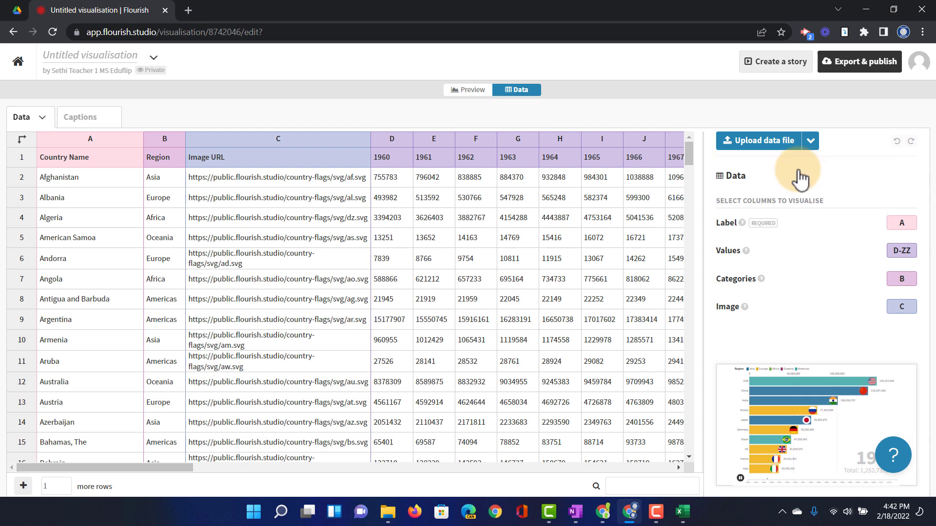
{"action": "left_click", "coordinate": [759, 140]}
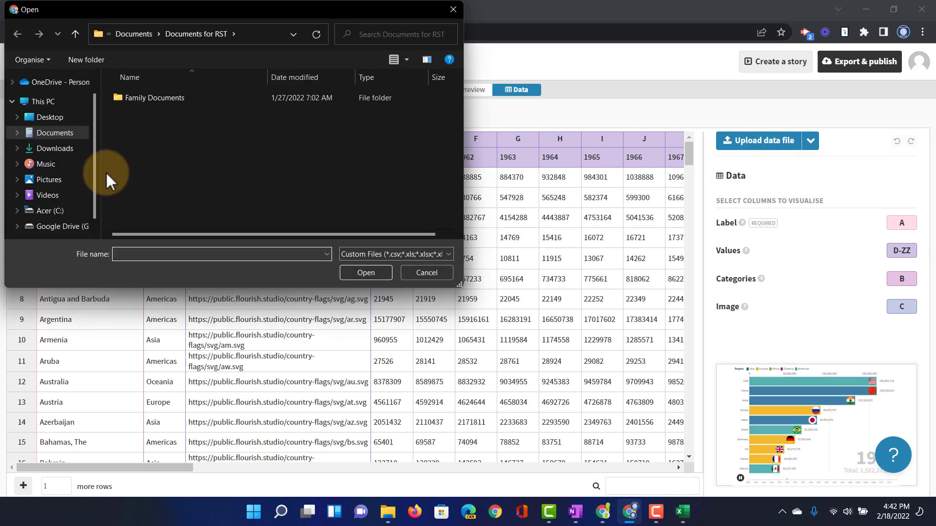
Import population-by-country.csv from the chart race folder into the sheet
{"action": "left_click", "coordinate": [46, 194]}
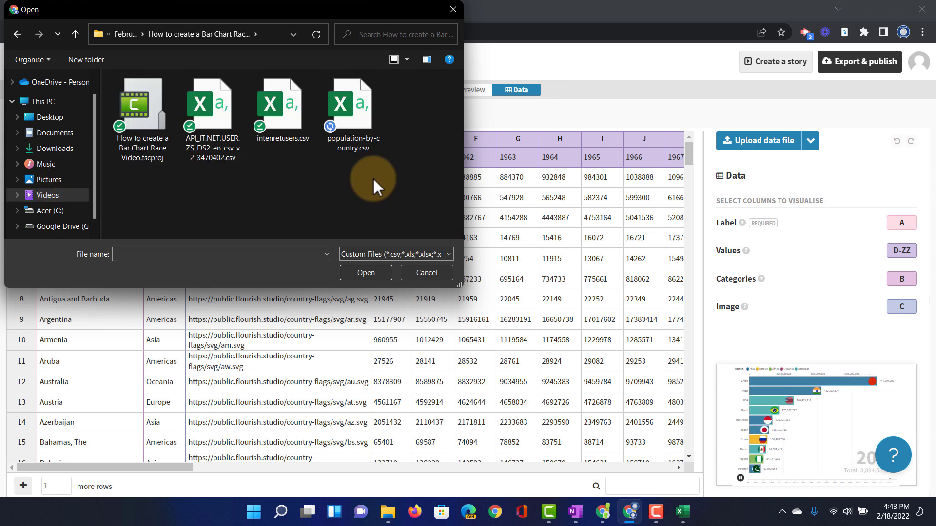
{"action": "double_click", "coordinate": [352, 105]}
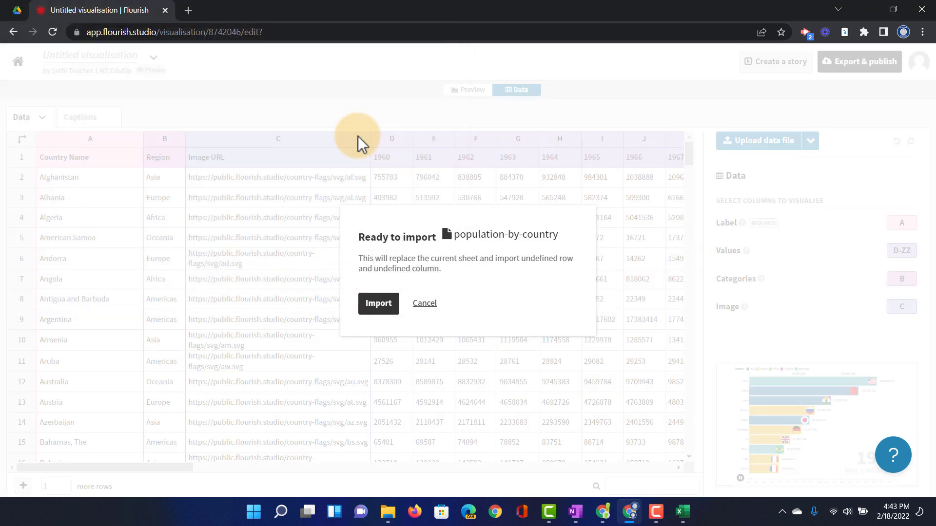
{"action": "left_click", "coordinate": [379, 303]}
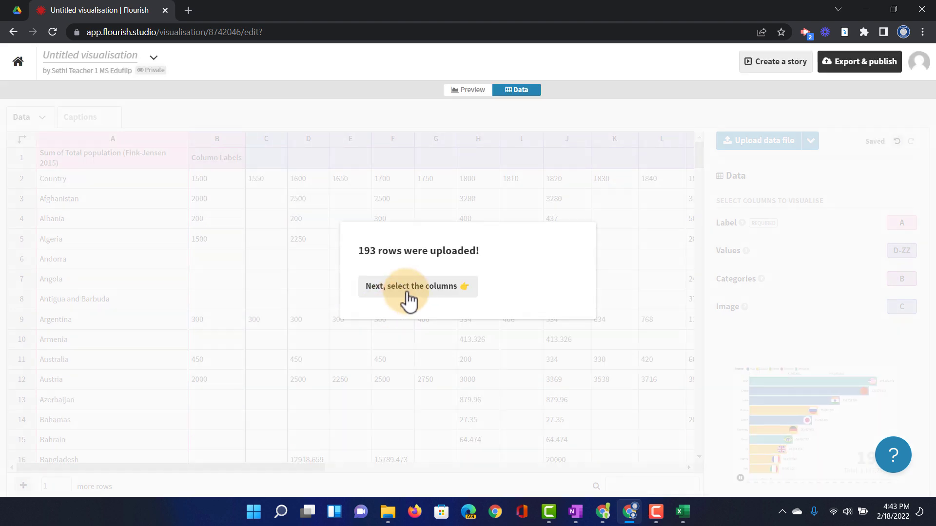
Map column A country names as the bar categories with no image column
{"action": "left_click", "coordinate": [417, 287]}
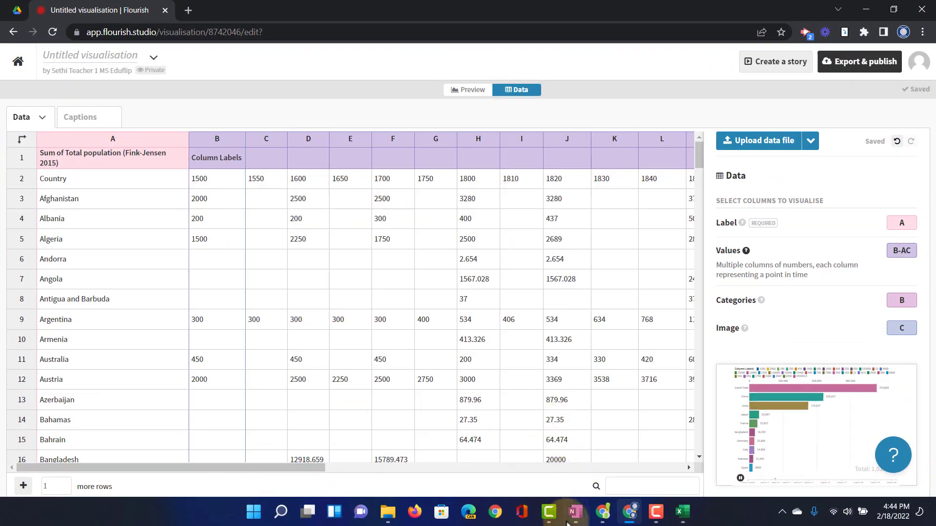
{"action": "mouse_move", "coordinate": [907, 308]}
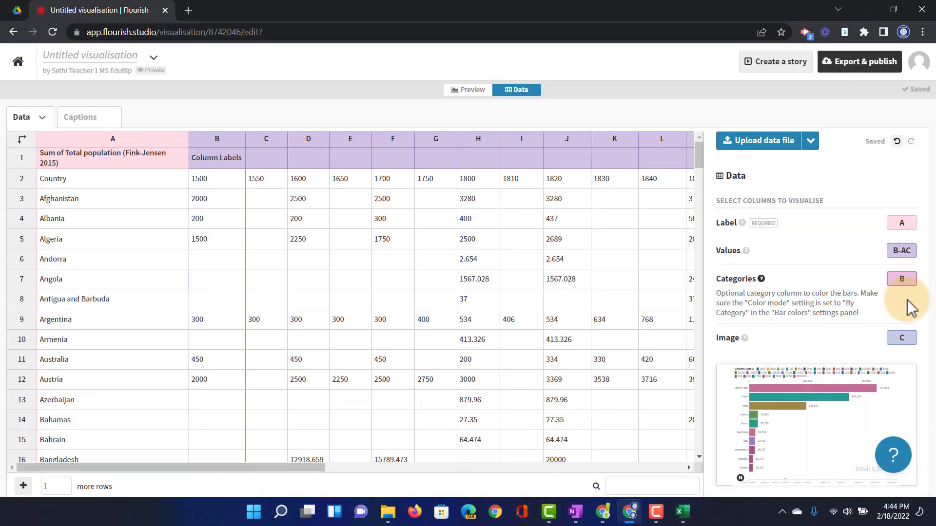
{"action": "left_click", "coordinate": [901, 278]}
{"action": "type", "text": "A"}
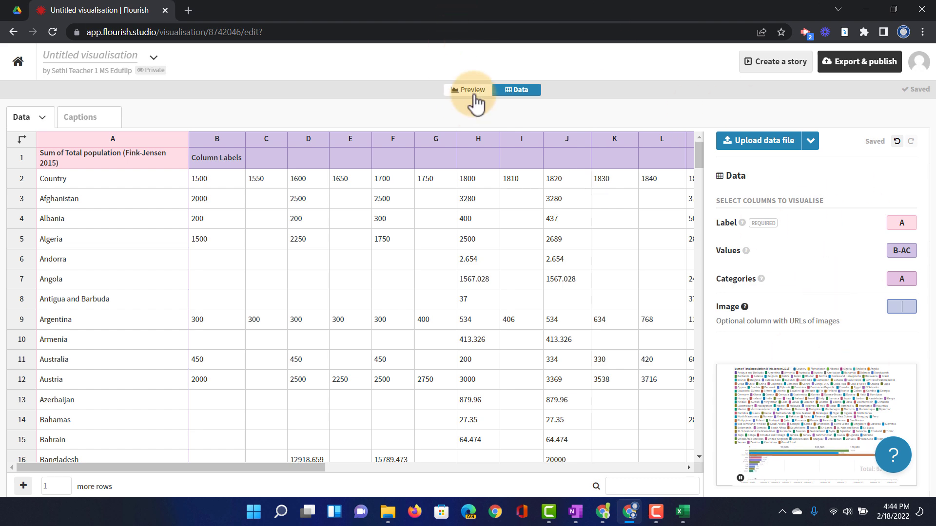
In the chart preview, disable the legend
{"action": "left_click", "coordinate": [468, 90]}
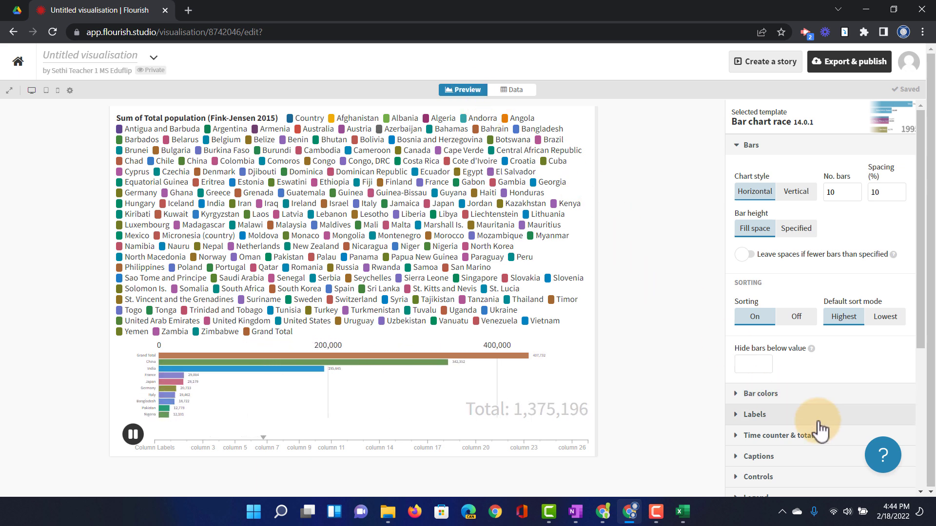
{"action": "left_click", "coordinate": [756, 343]}
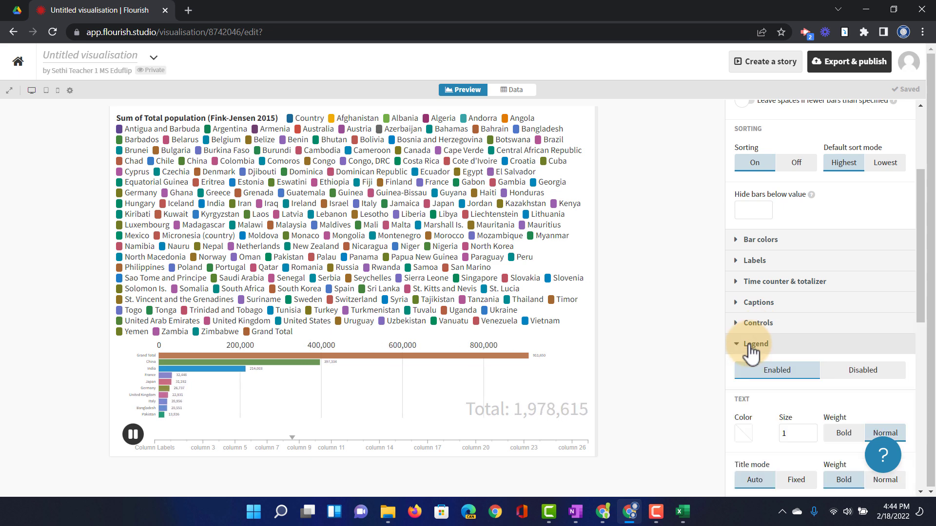
{"action": "left_click", "coordinate": [862, 370]}
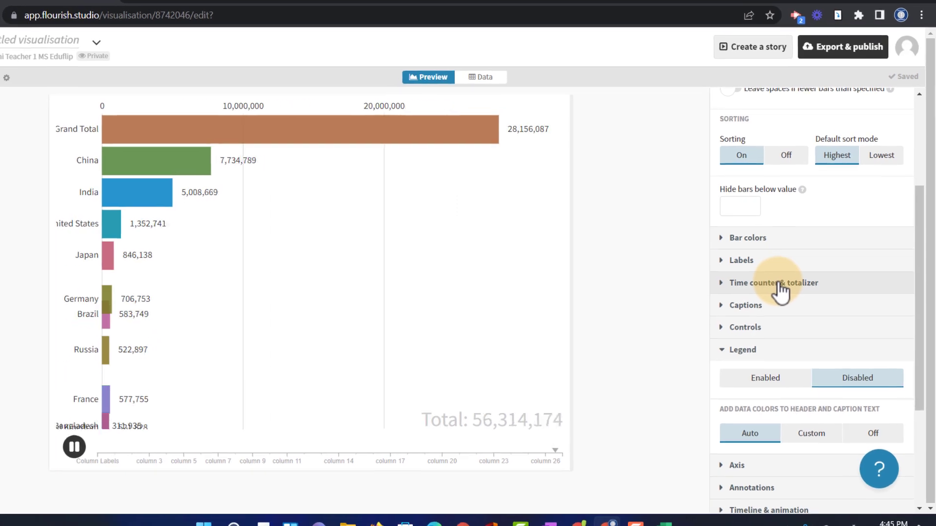
Set the time counter size to 25% and the total size to 8% of the screen
{"action": "left_click", "coordinate": [774, 282]}
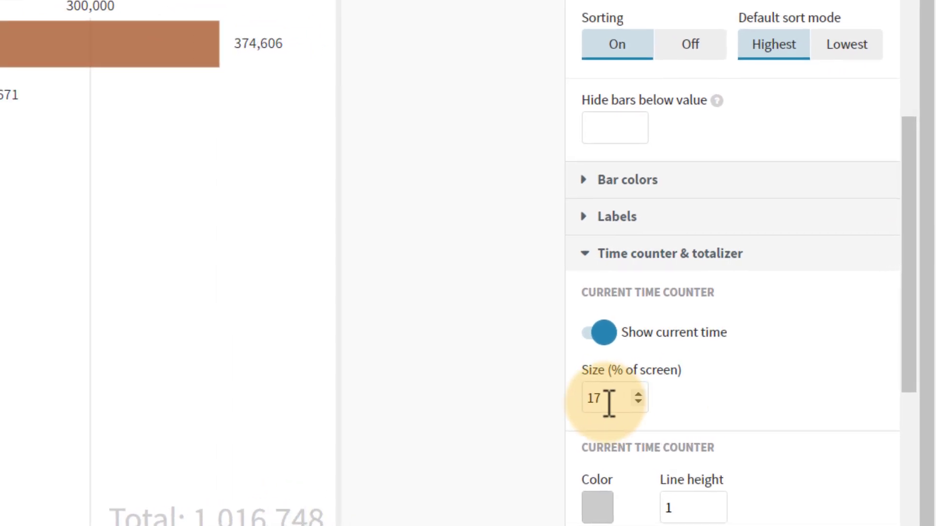
{"action": "type", "text": "25"}
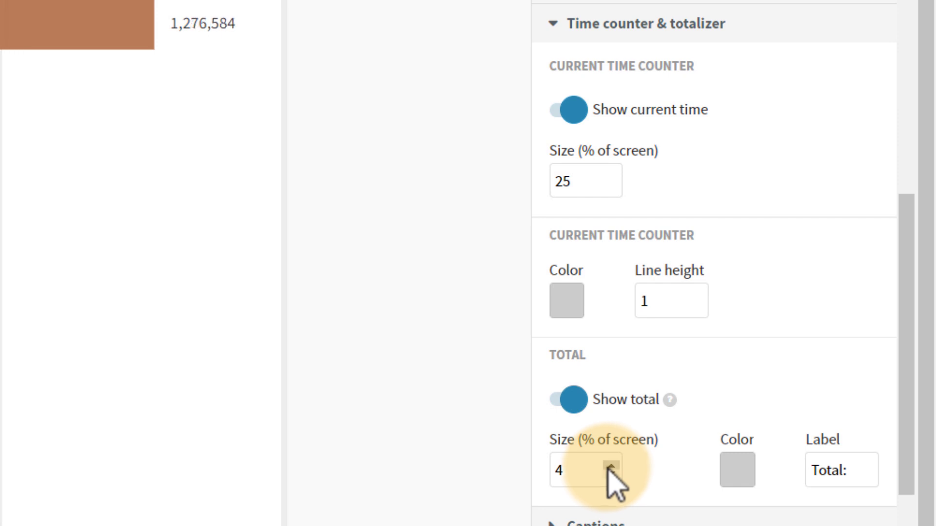
{"action": "left_click", "coordinate": [610, 466]}
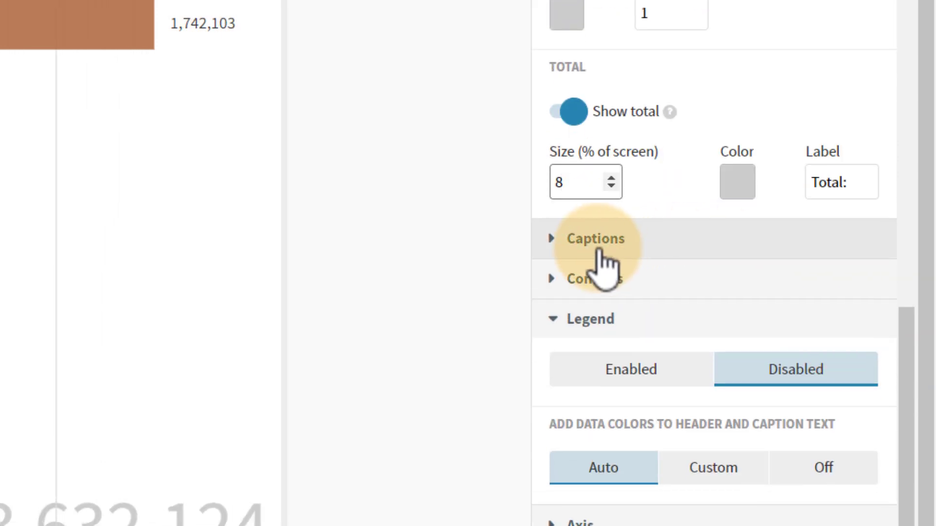
{"action": "left_click", "coordinate": [591, 239]}
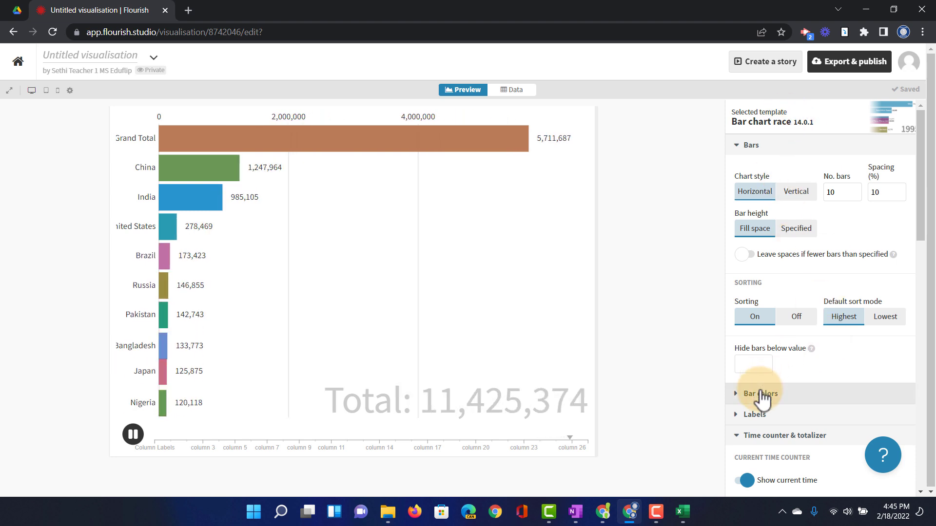
Expand the Bar colors settings to pick a new palette for the race bars
{"action": "left_click", "coordinate": [759, 393]}
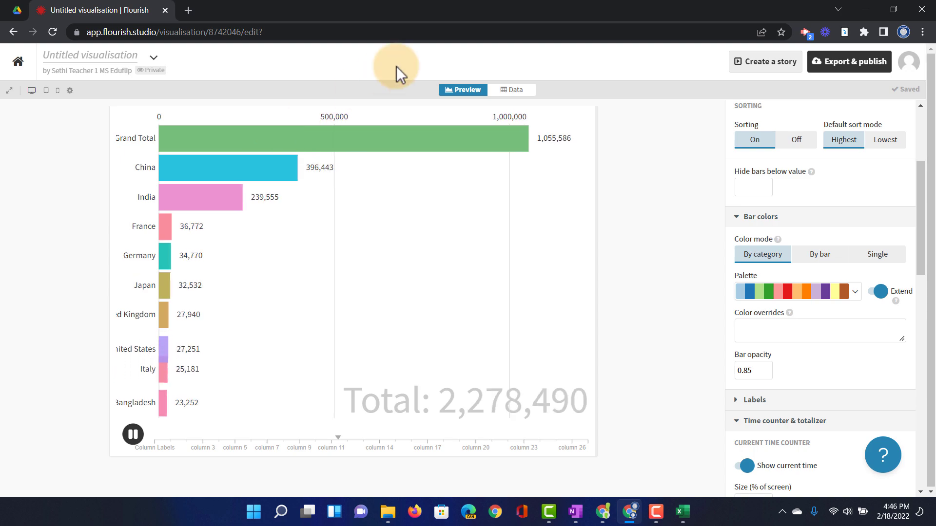
Check the data sheet down to the Grand Total row and across to column AC, then return to Preview
{"action": "left_click", "coordinate": [515, 89]}
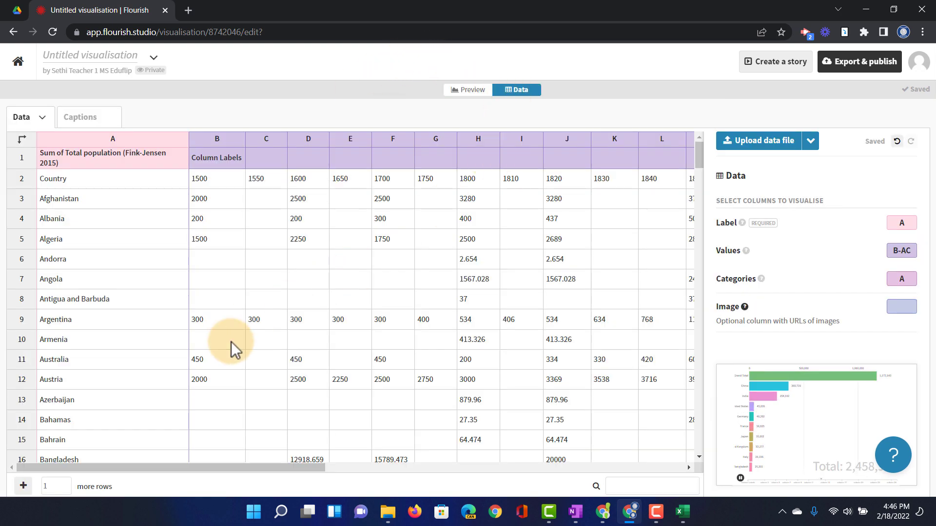
{"action": "scroll", "scroll_direction": "down", "scroll_amount": 3}
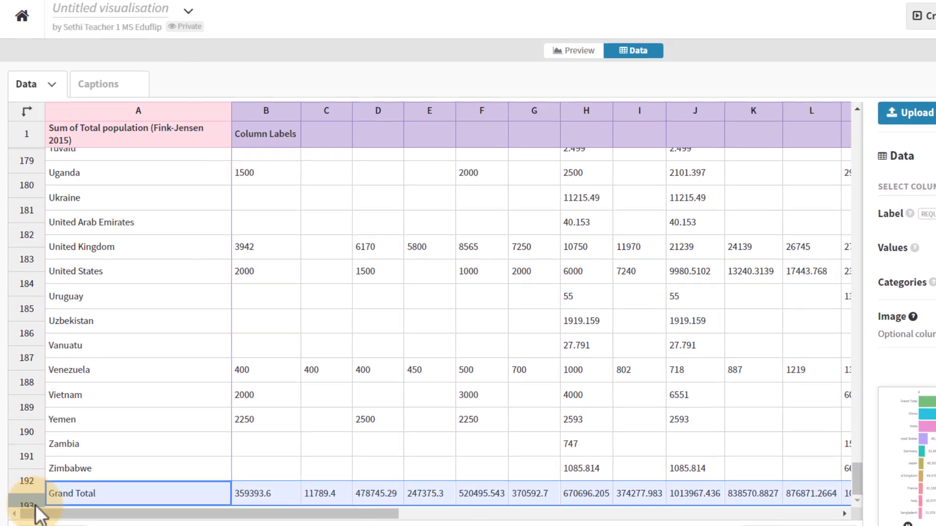
{"action": "scroll", "scroll_direction": "right", "scroll_amount": 3}
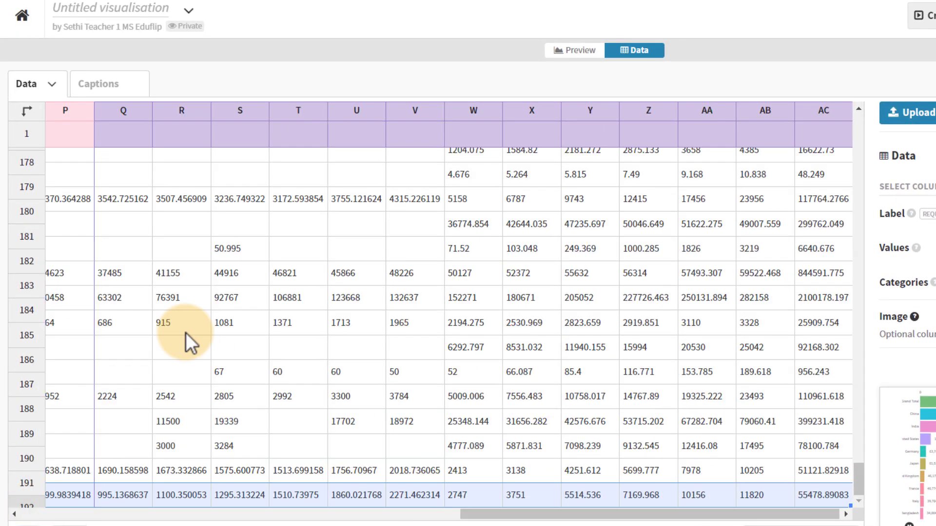
{"action": "left_click", "coordinate": [567, 50]}
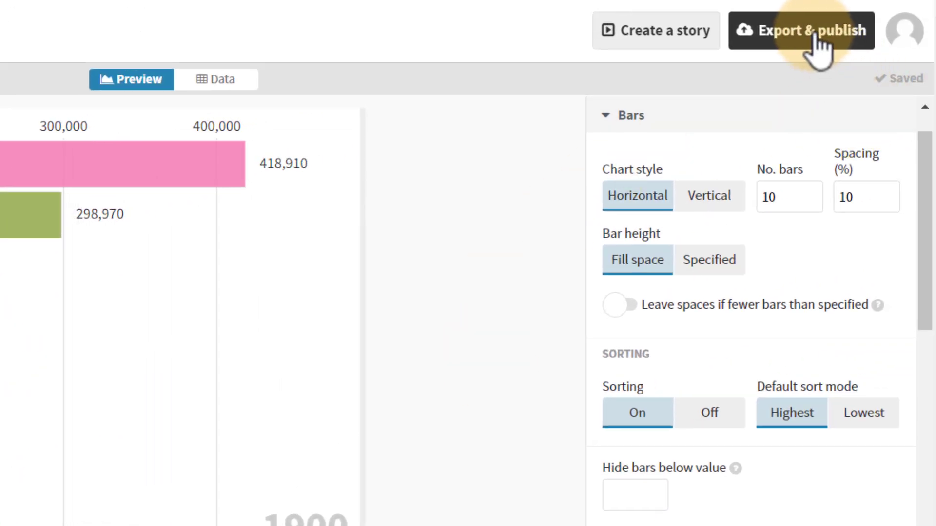
Publish the bar chart race via Export & publish to share and embed
{"action": "left_click", "coordinate": [801, 30]}
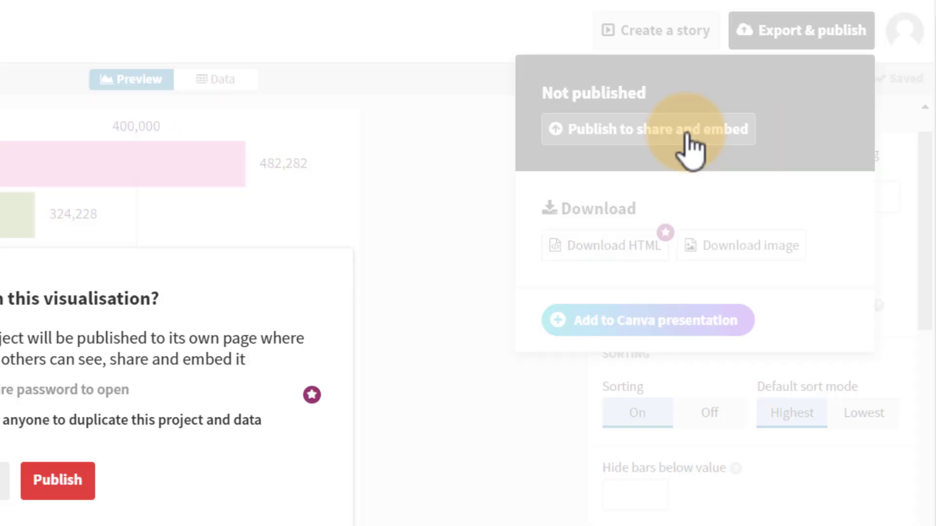
{"action": "left_click", "coordinate": [653, 130]}
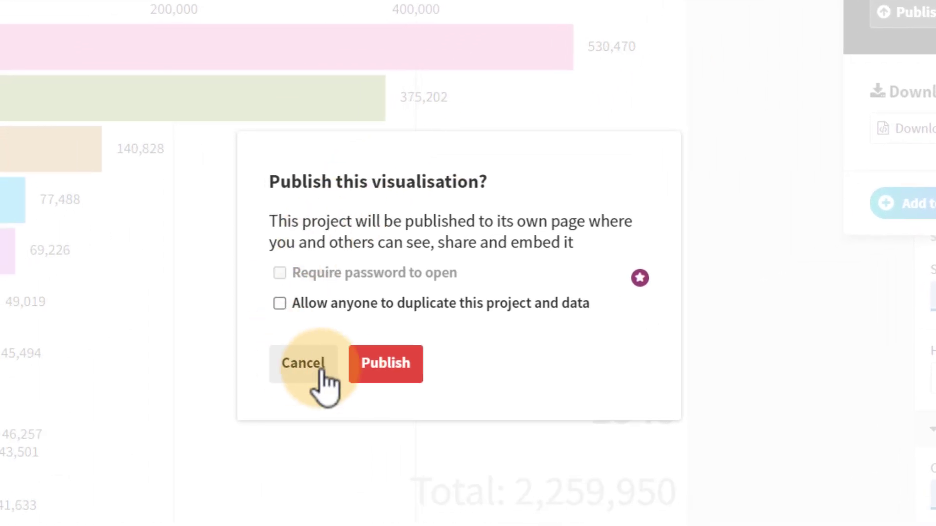
{"action": "left_click", "coordinate": [303, 363]}
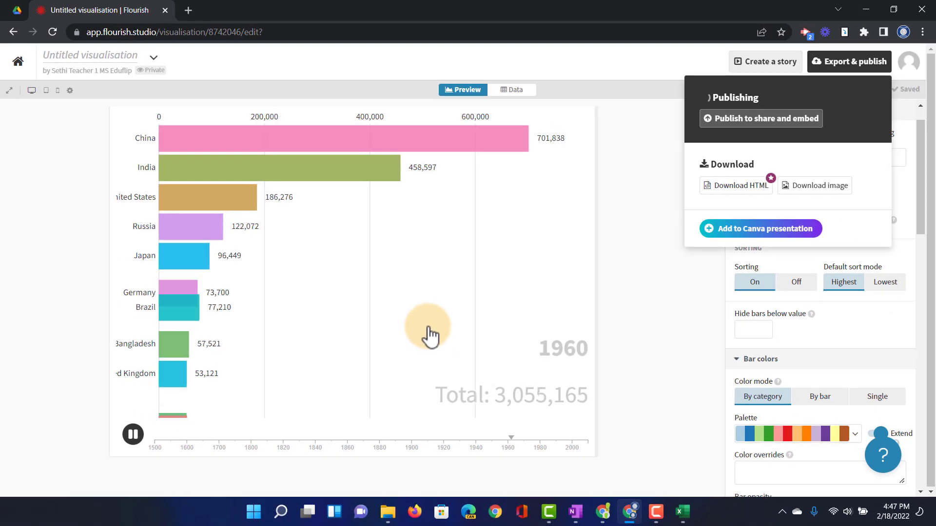
Open the published chart's public URL in a new browser tab
{"action": "left_click", "coordinate": [760, 118]}
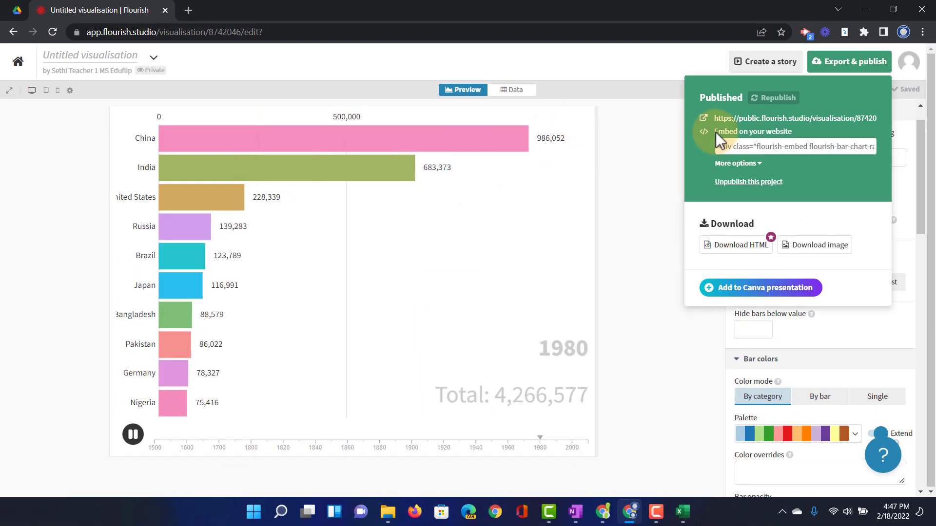
{"action": "left_click", "coordinate": [793, 118]}
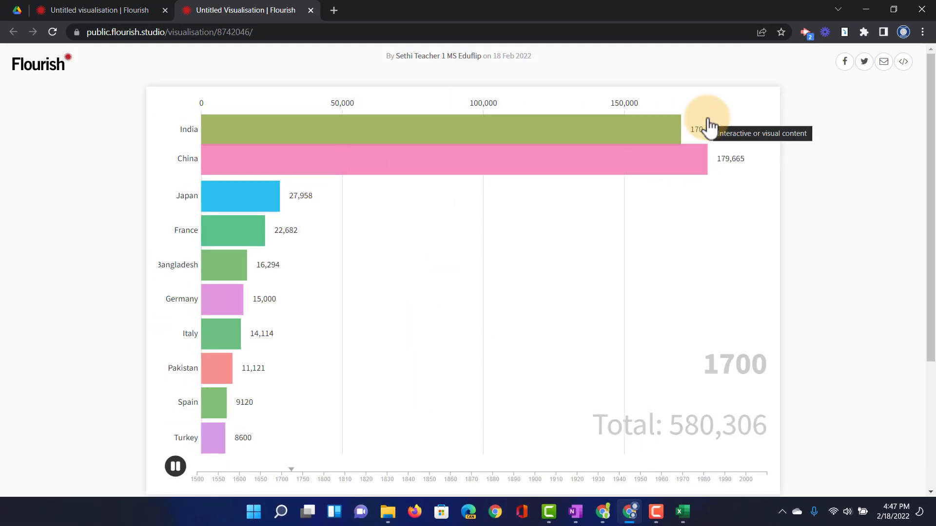